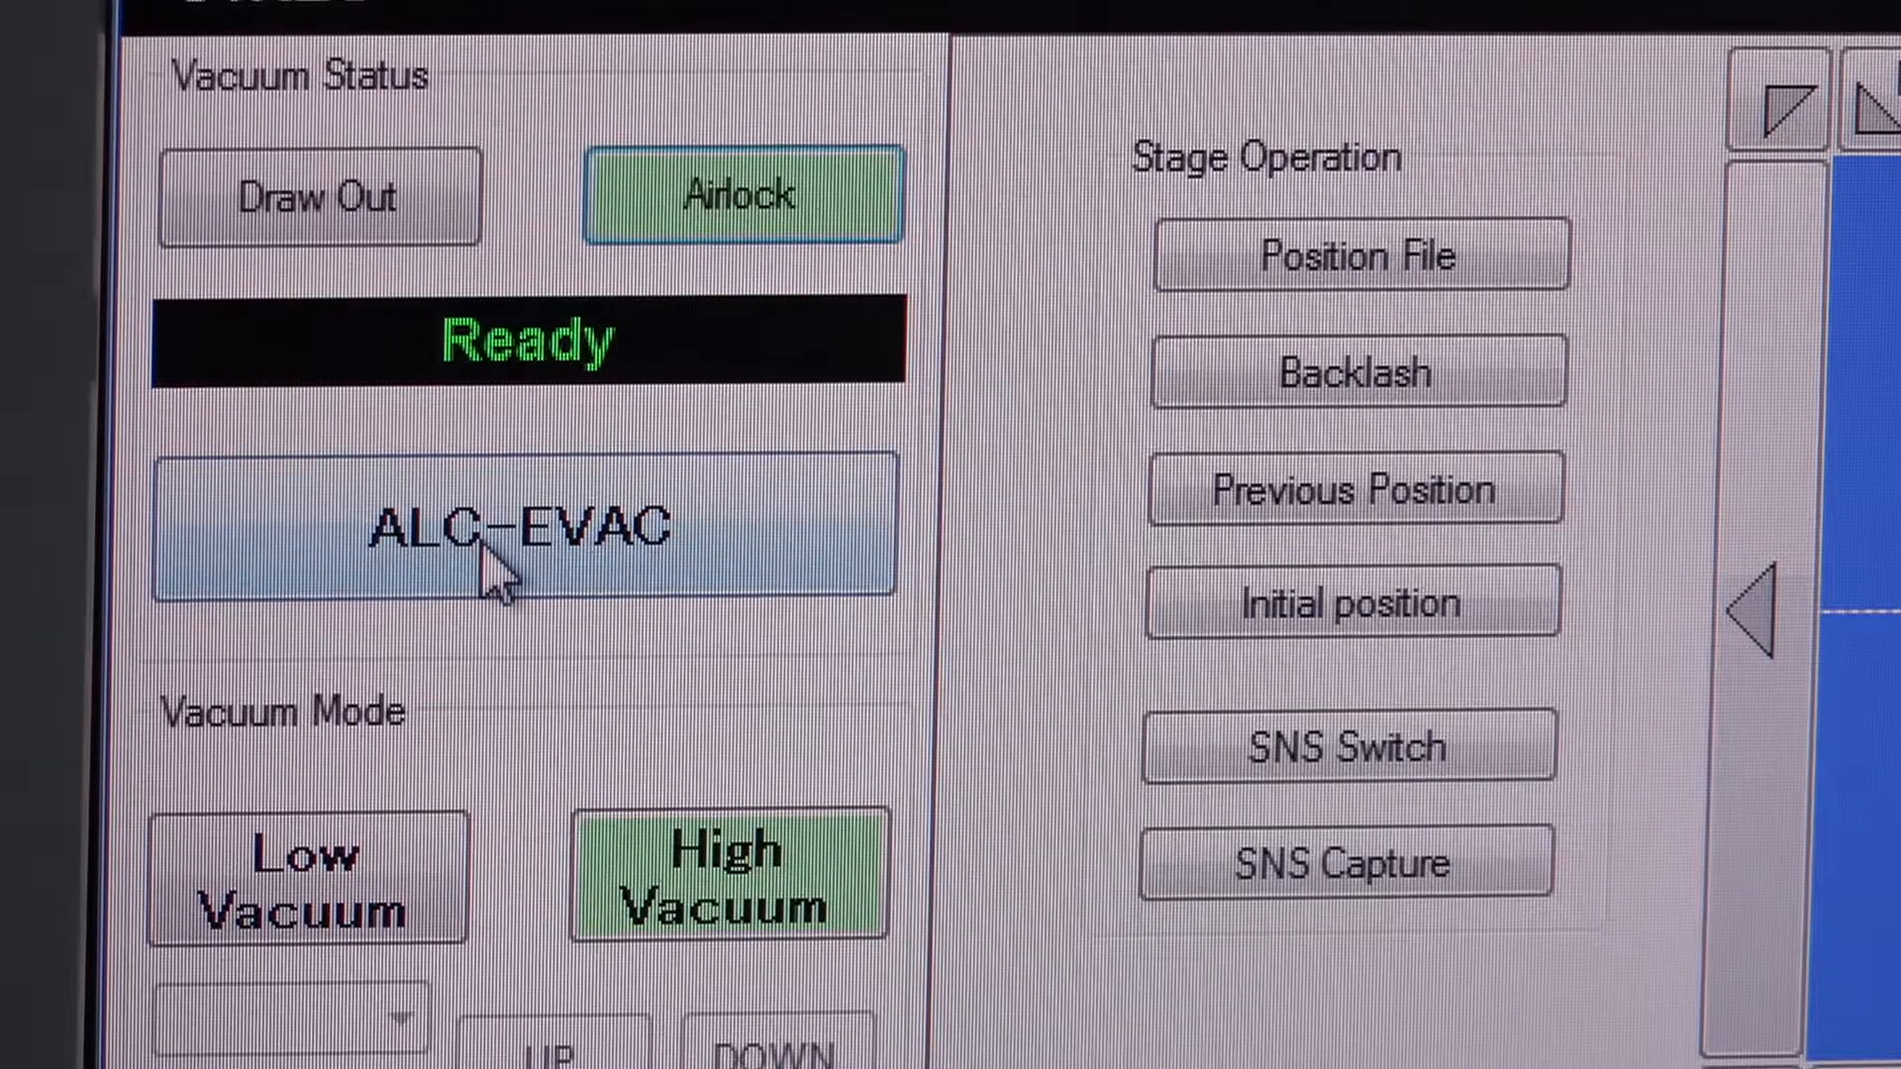
- Start ALC-EVAC to pump down the airlock chamber in High Vacuum mode
click(524, 522)
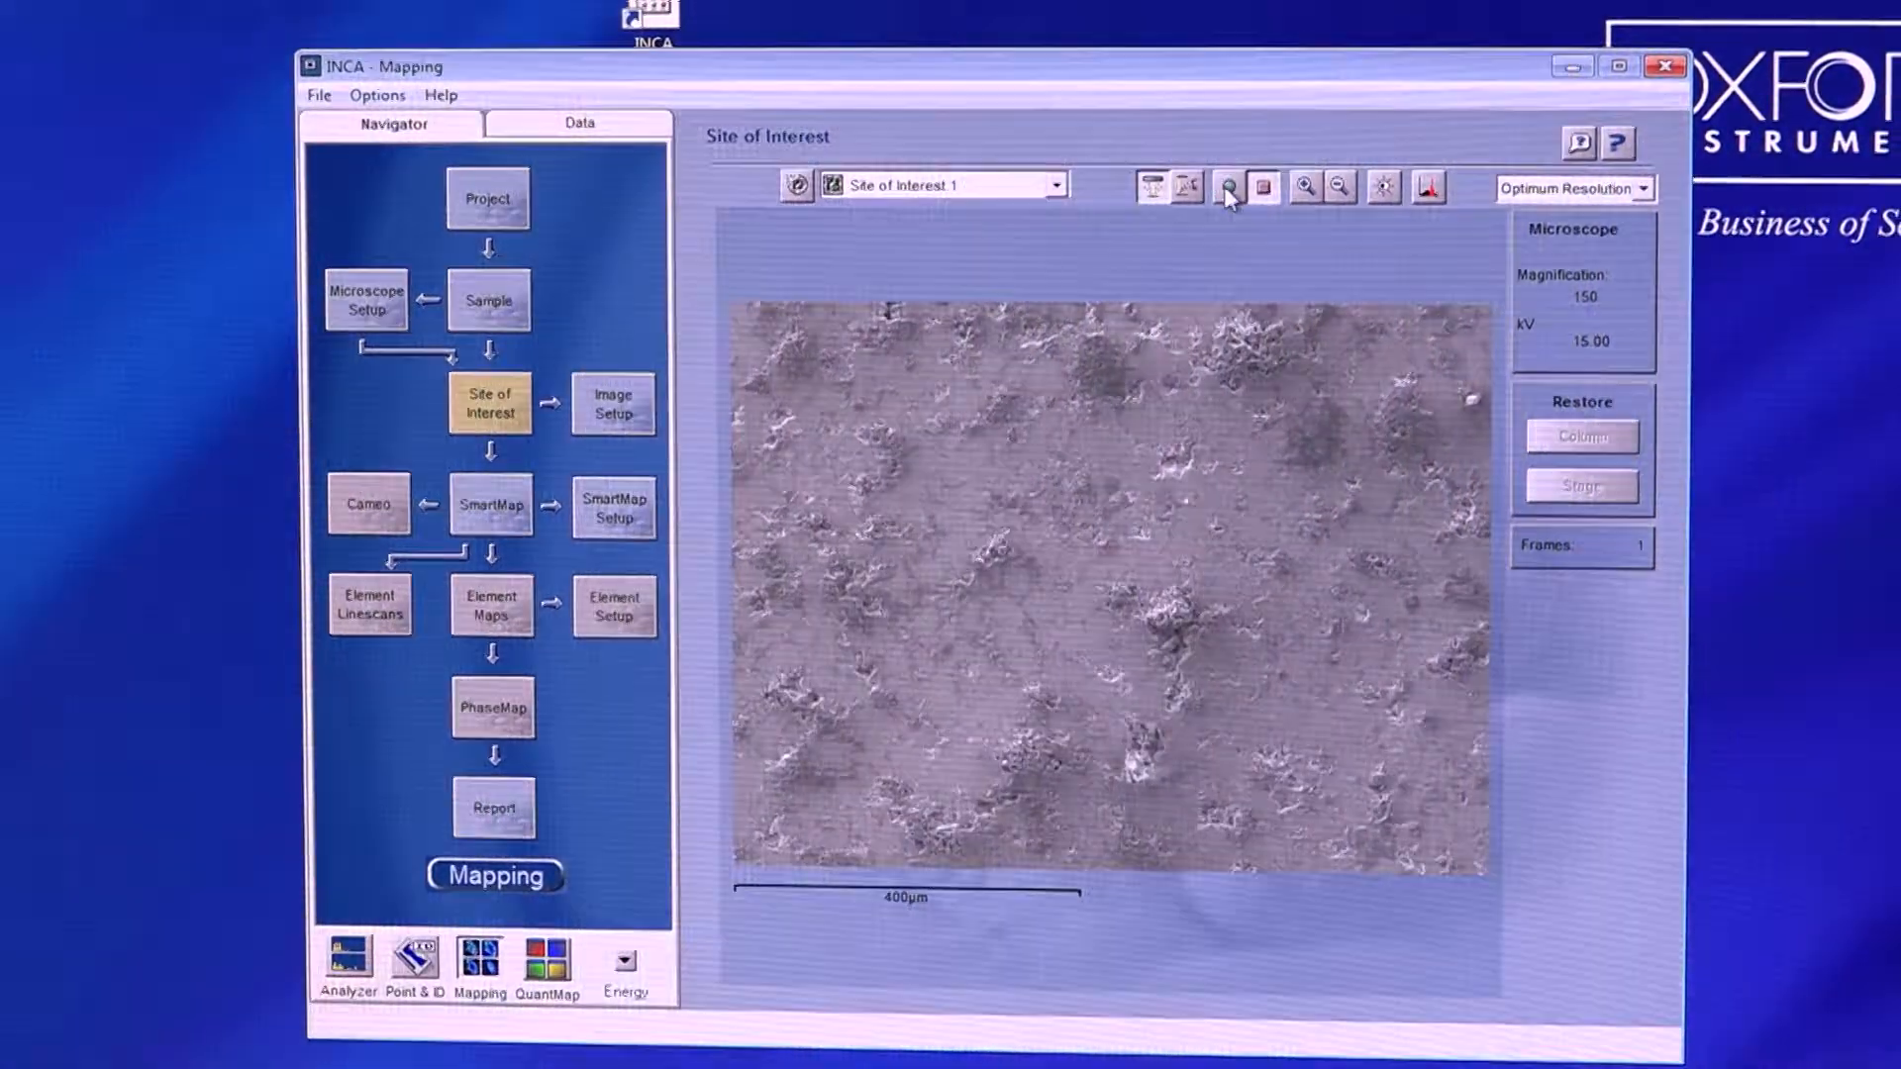
- Switch to Point & ID, confirm the identified elements, and view the Project 1 spectrum report
click(414, 964)
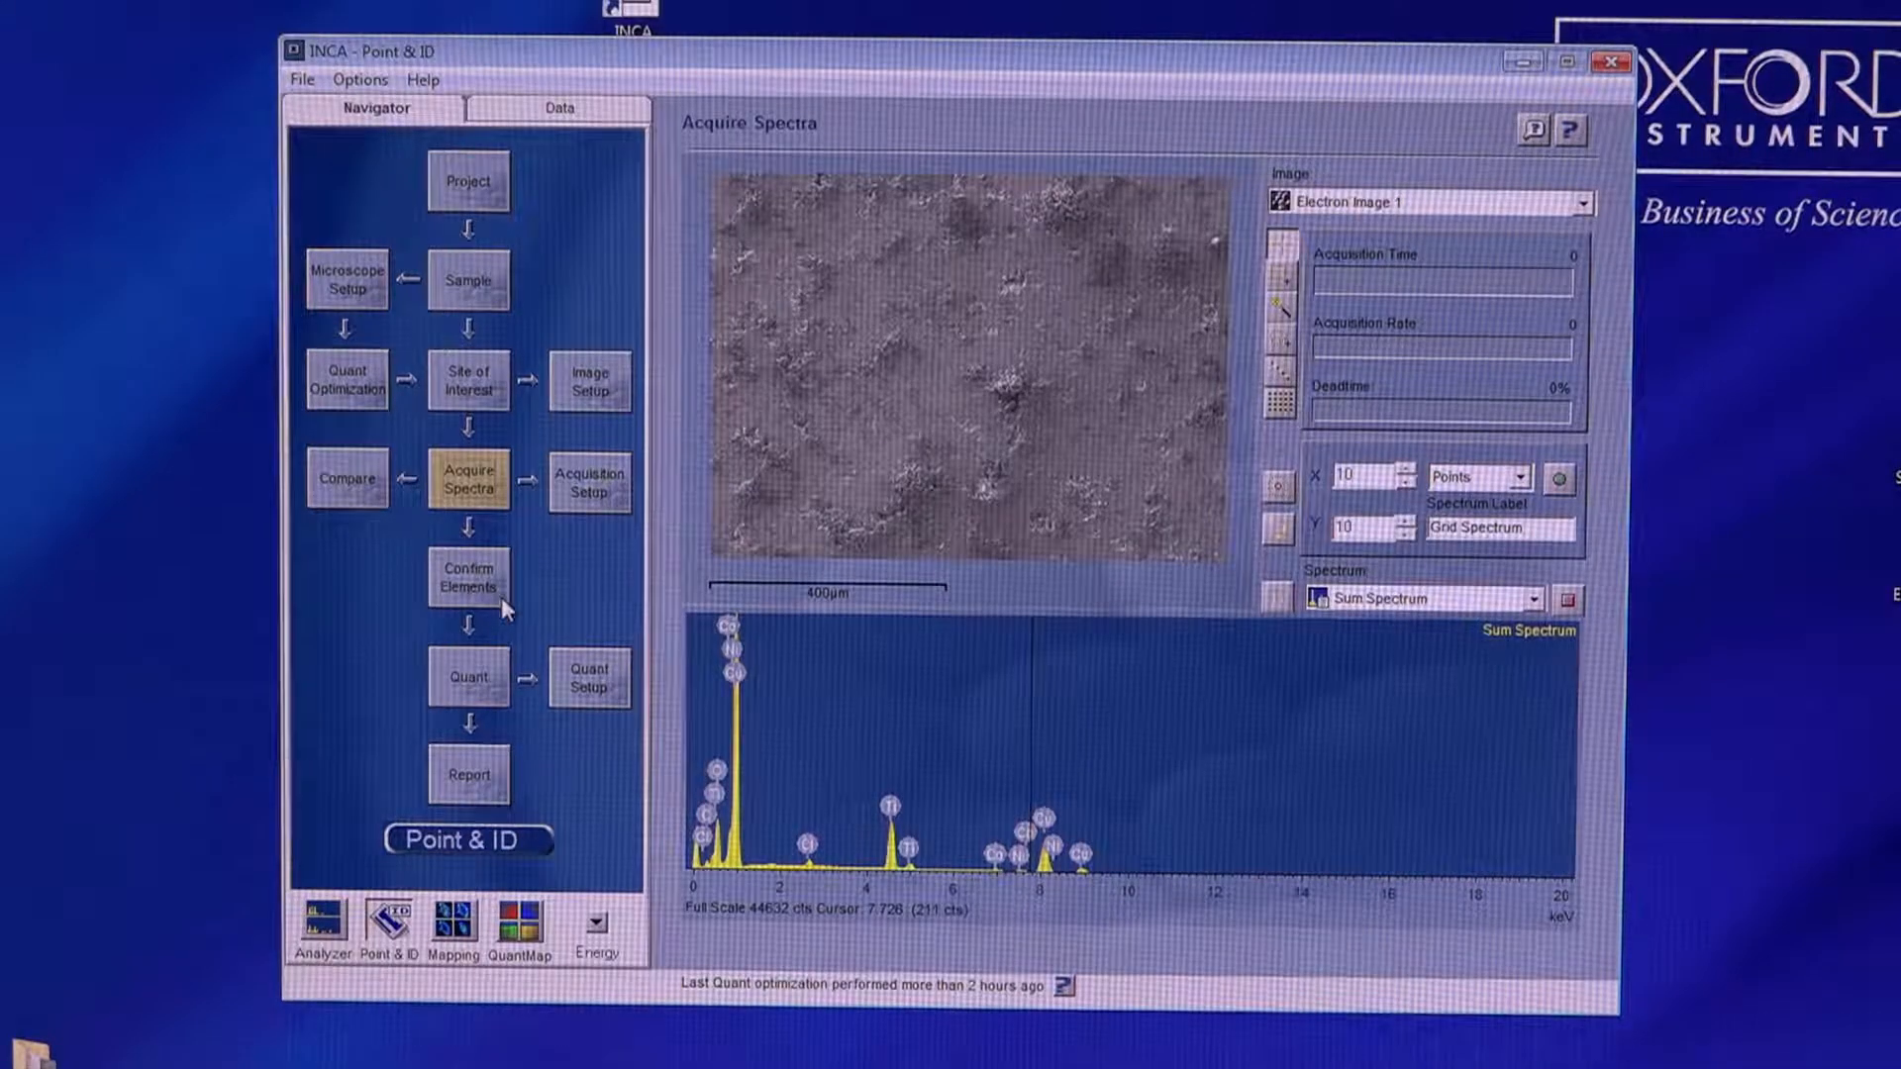
click(467, 577)
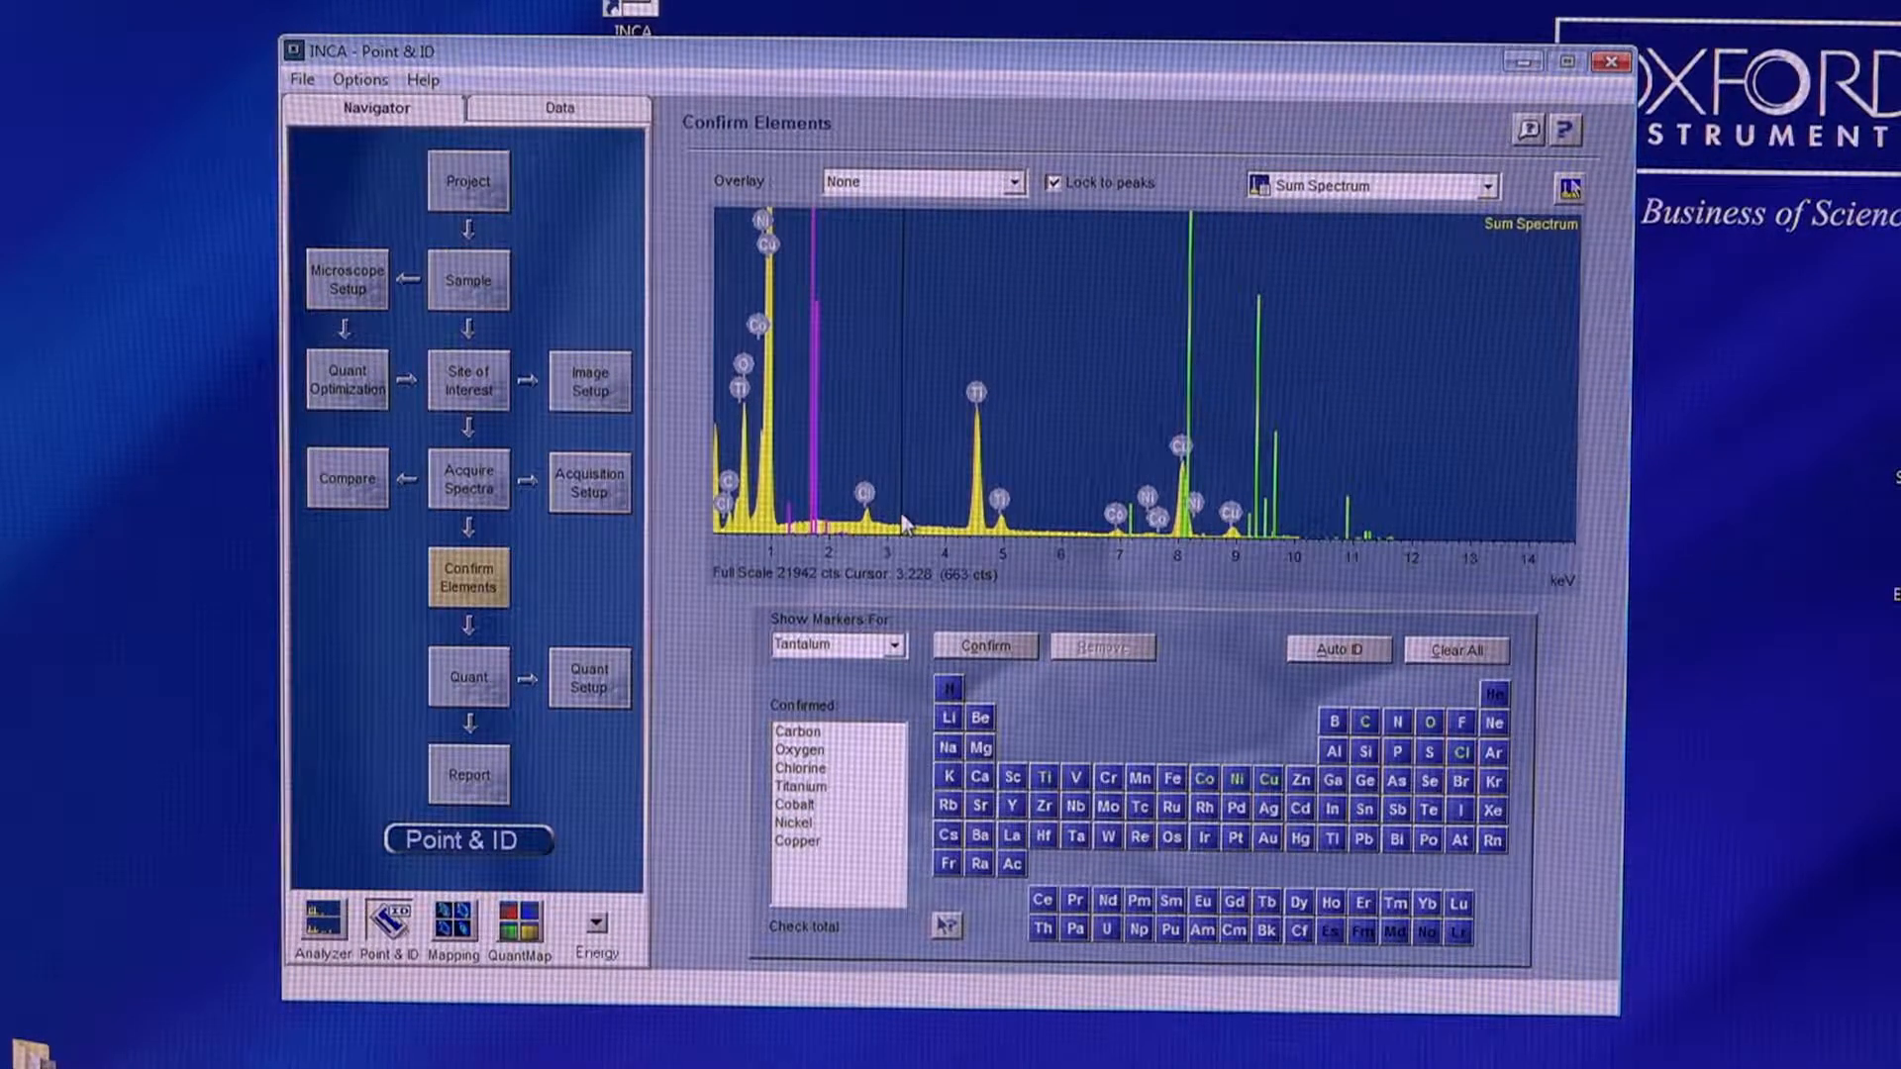
click(467, 774)
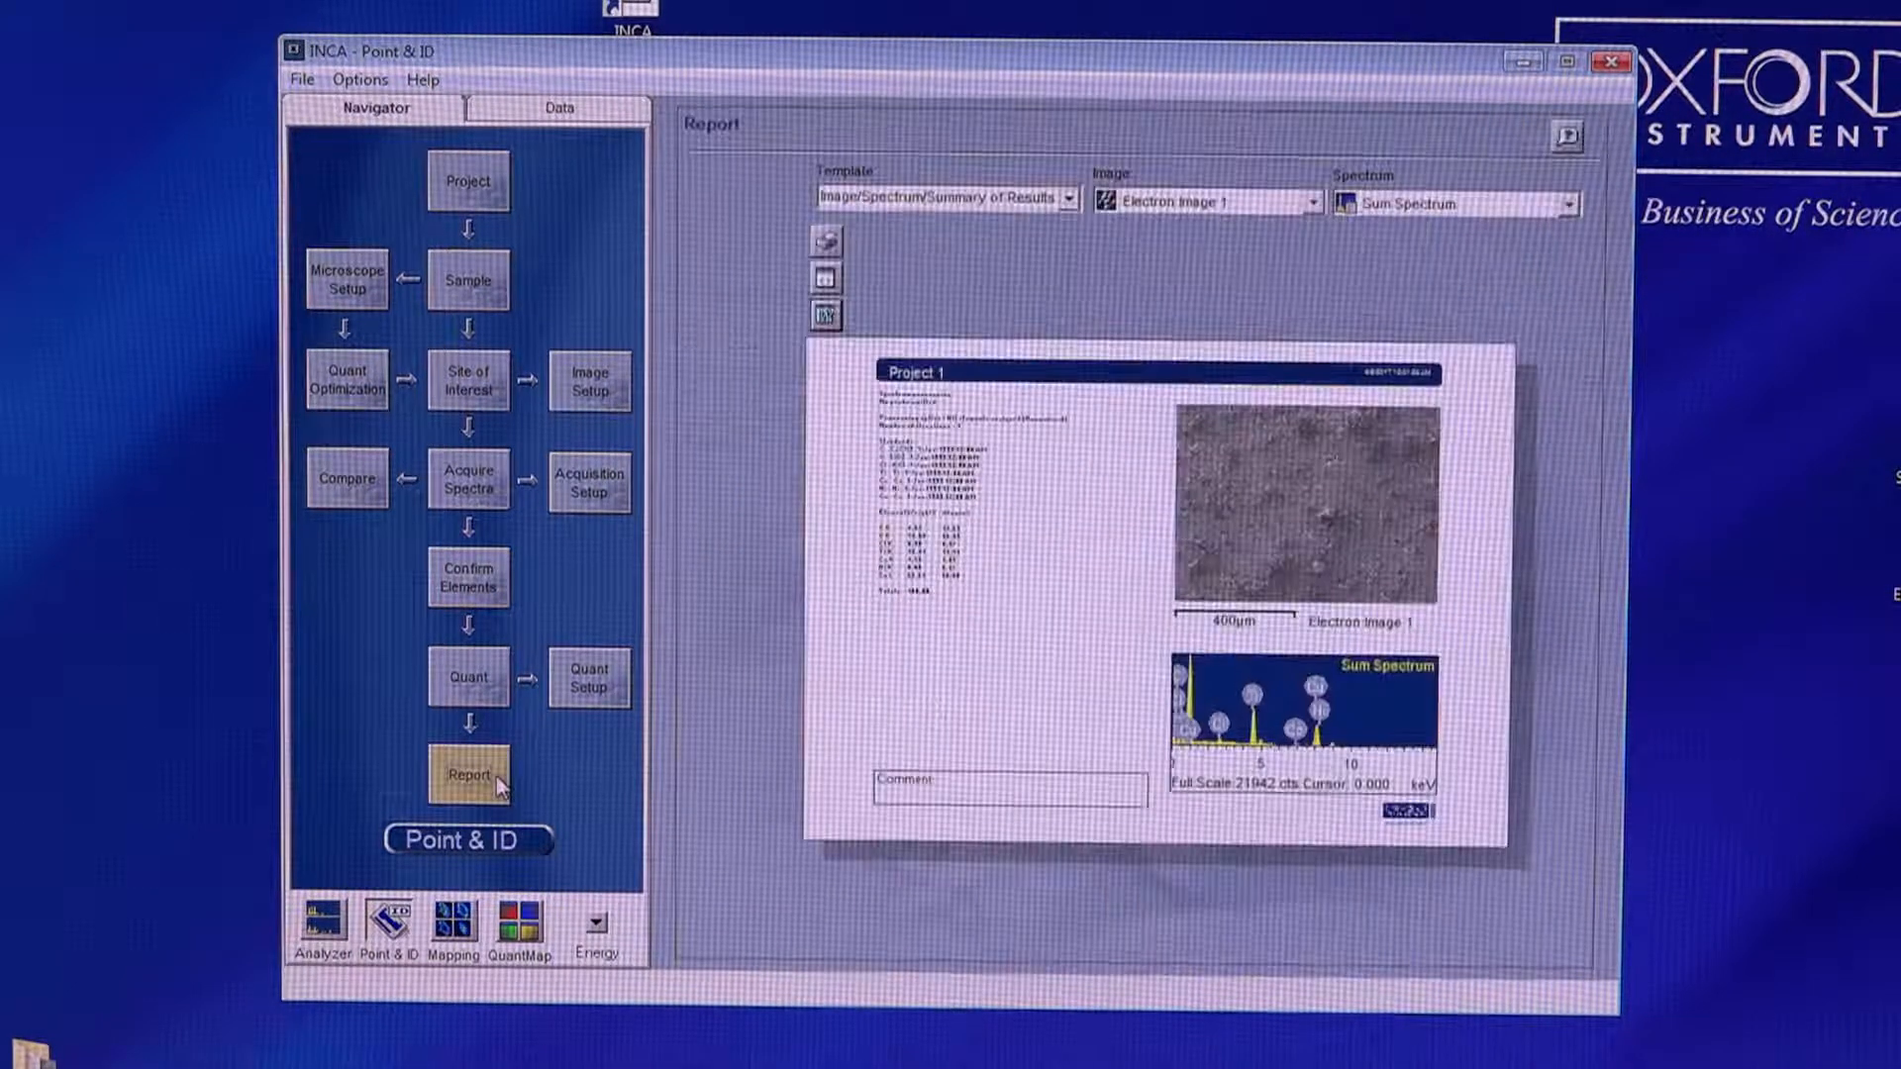